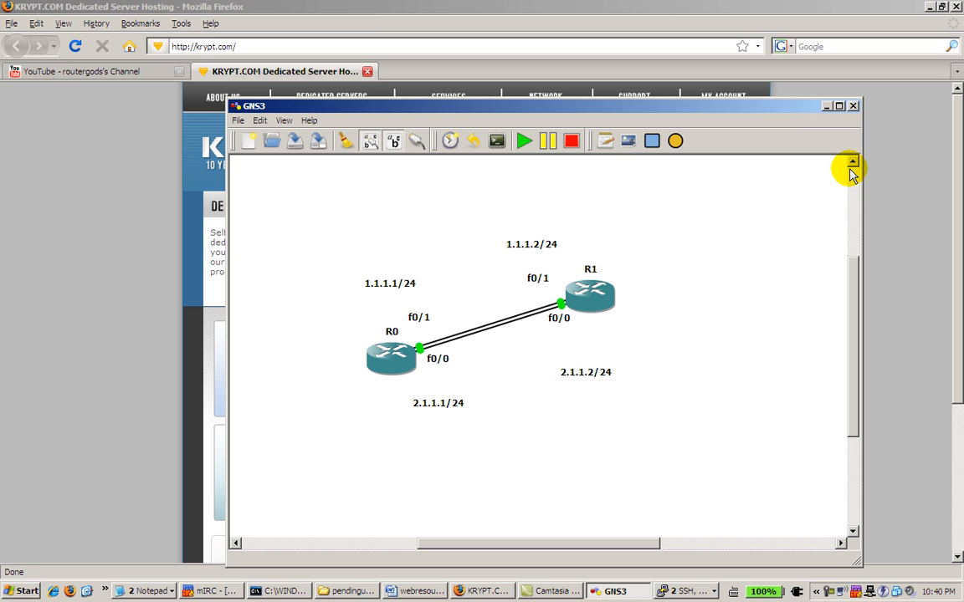
pyautogui.moveTo(836, 107)
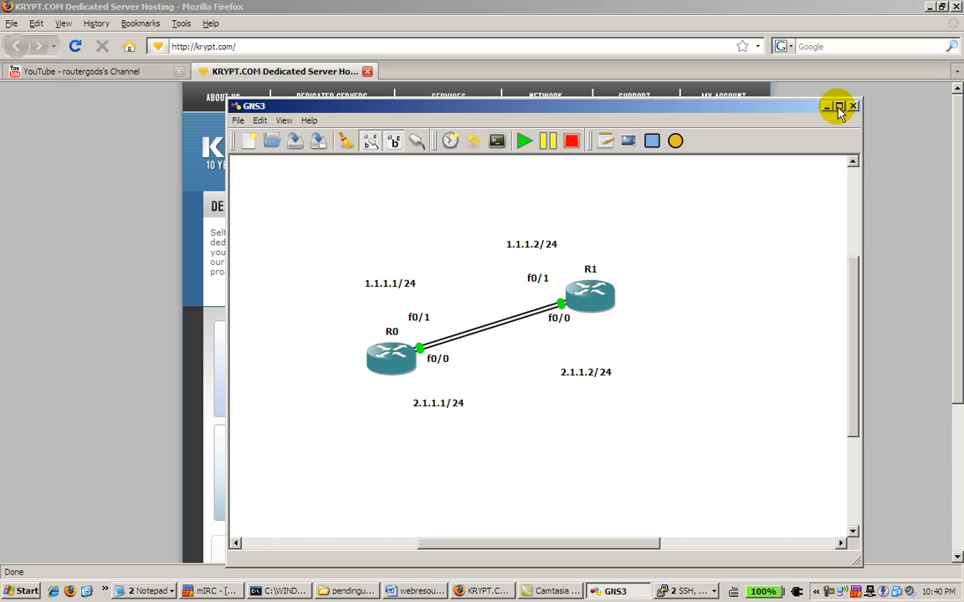
# Maximize the GNS3 window to inspect the R0–R1 topology, then bring up a blank Notepad
pyautogui.click(840, 106)
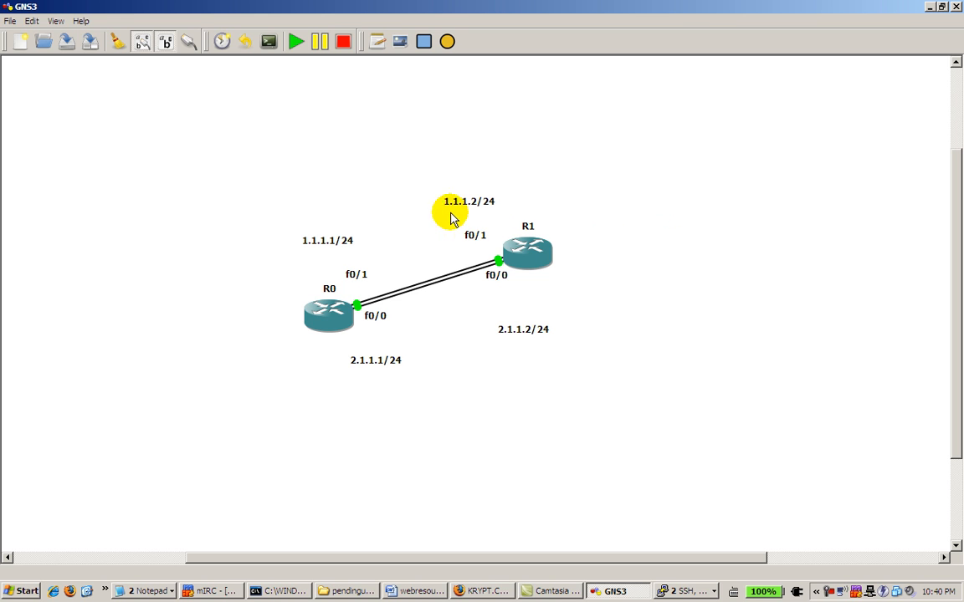
pyautogui.moveTo(557, 214)
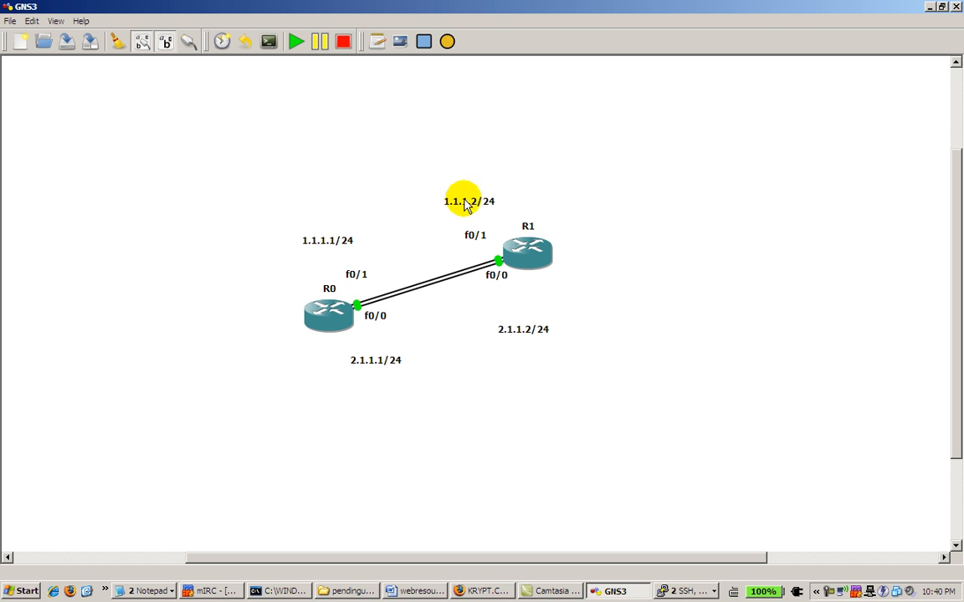
pyautogui.moveTo(387, 346)
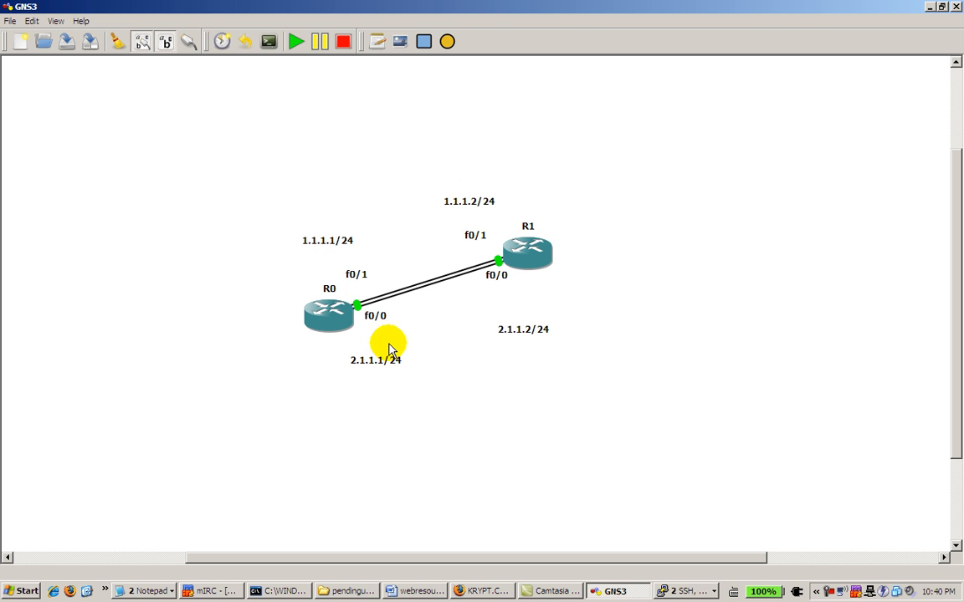
pyautogui.moveTo(383, 302)
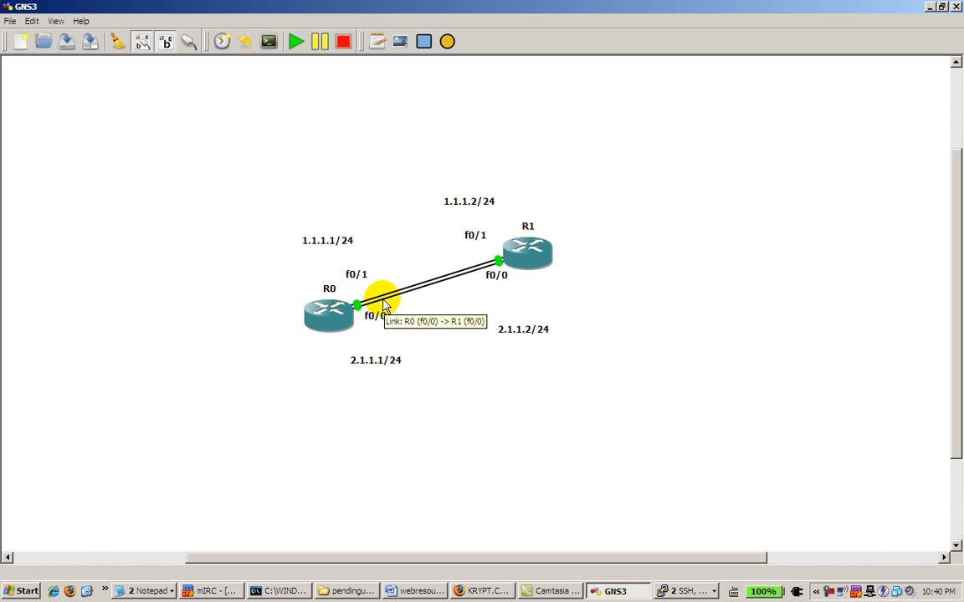
pyautogui.moveTo(383, 311)
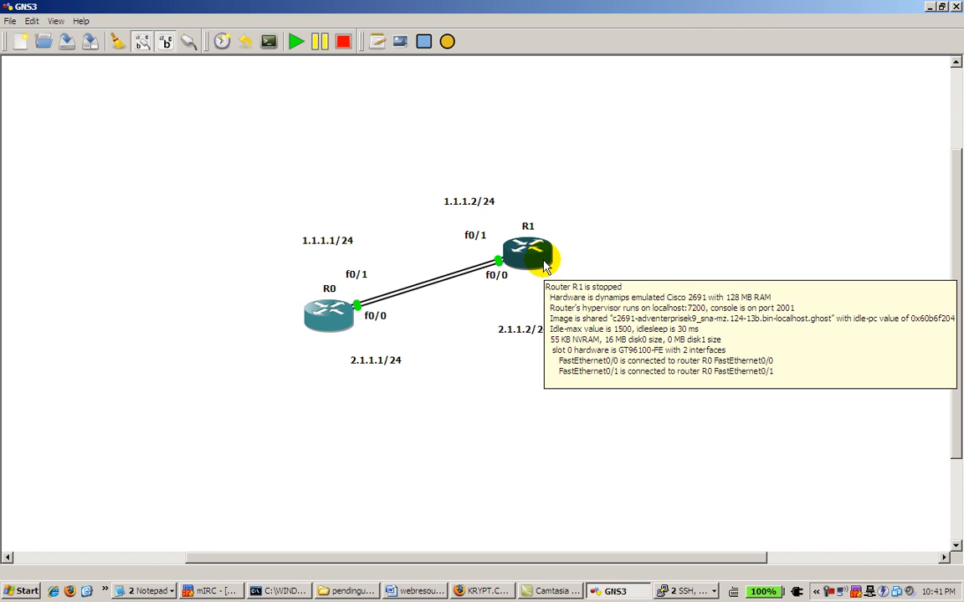
pyautogui.click(146, 590)
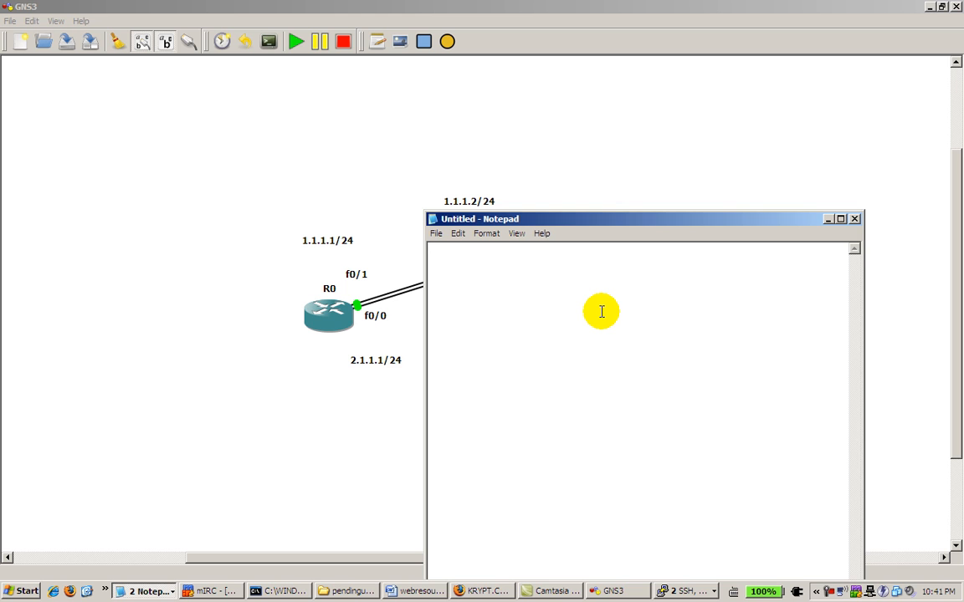
# Write the opening baseline commands: conf t, hostname router, no ip domain-lookup
pyautogui.write('conf t')
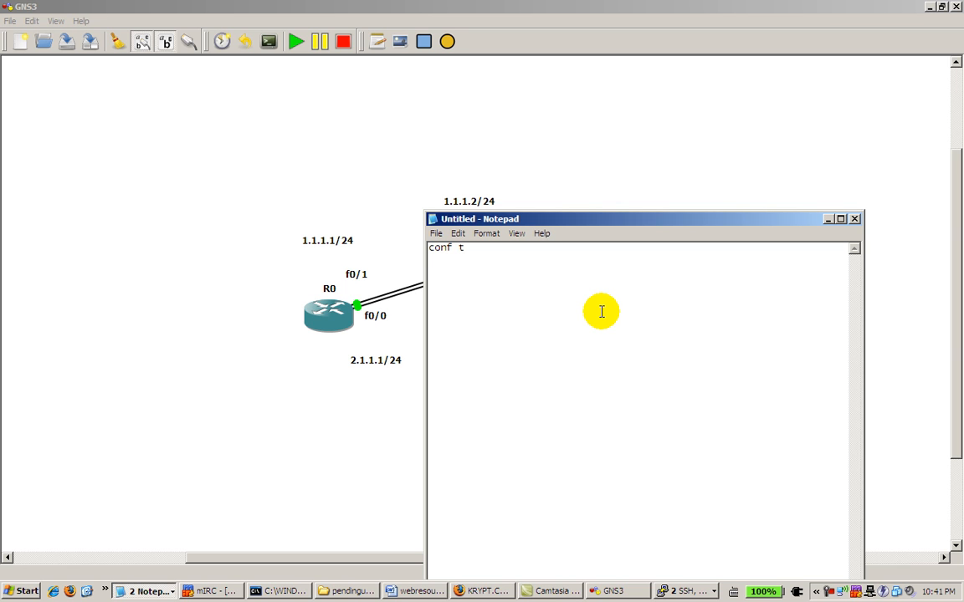
pyautogui.write('h')
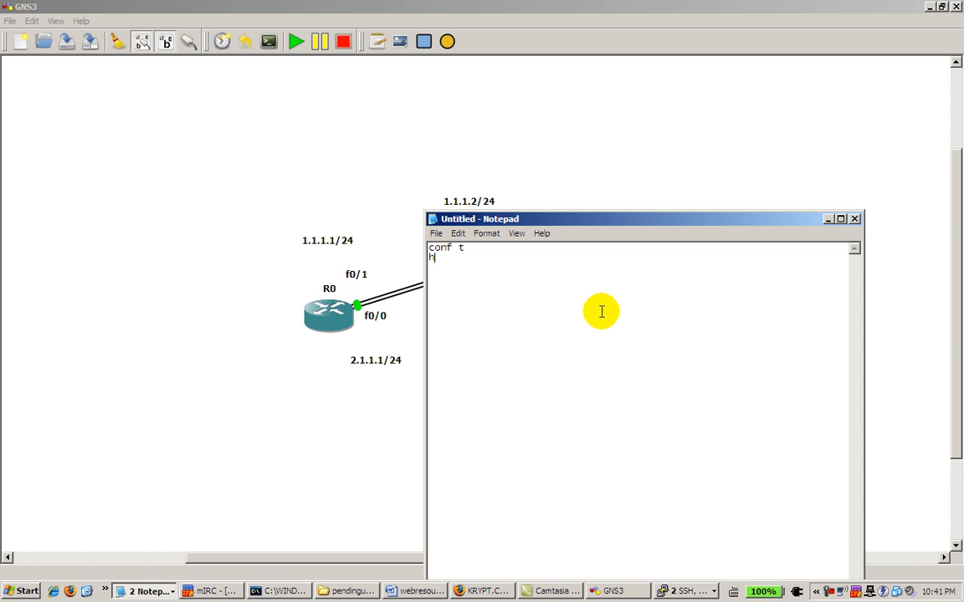
pyautogui.write('ostnam')
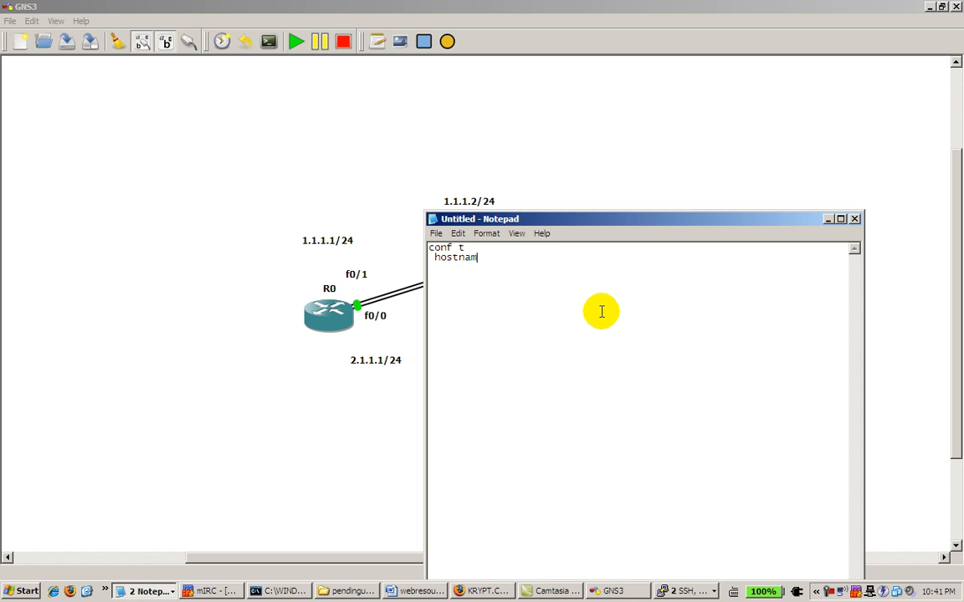
pyautogui.write('e')
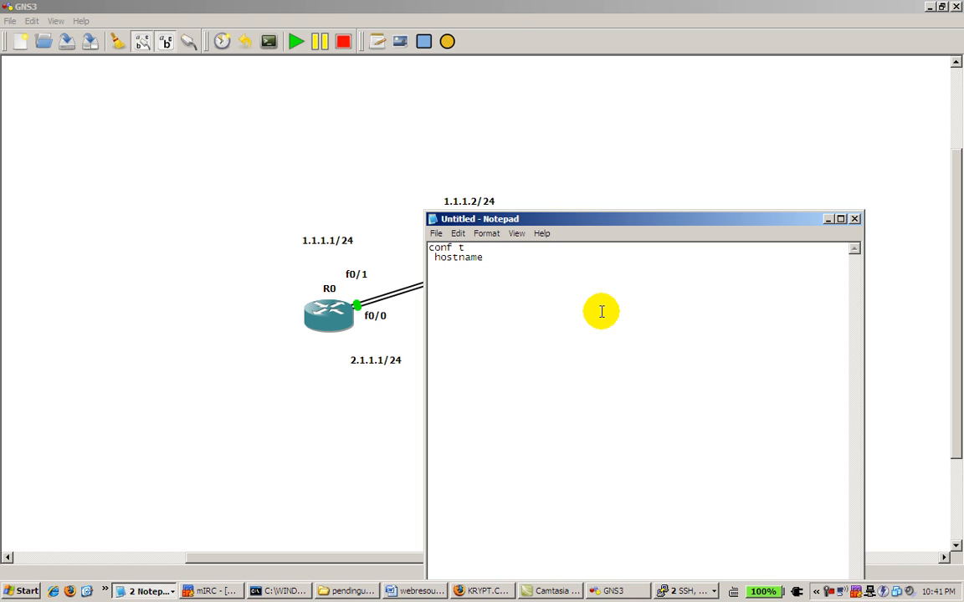
pyautogui.write('router')
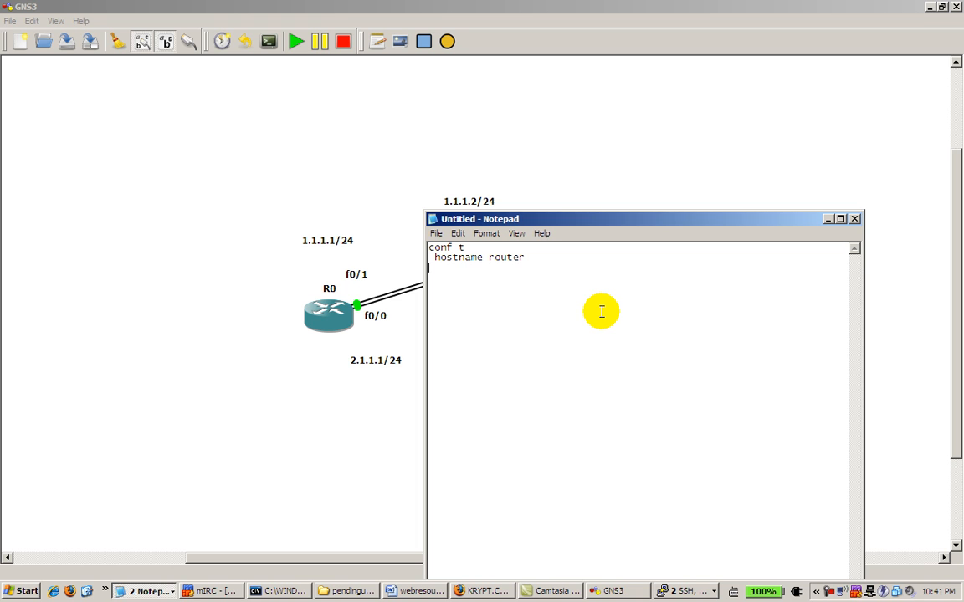
pyautogui.write('no ip domai-')
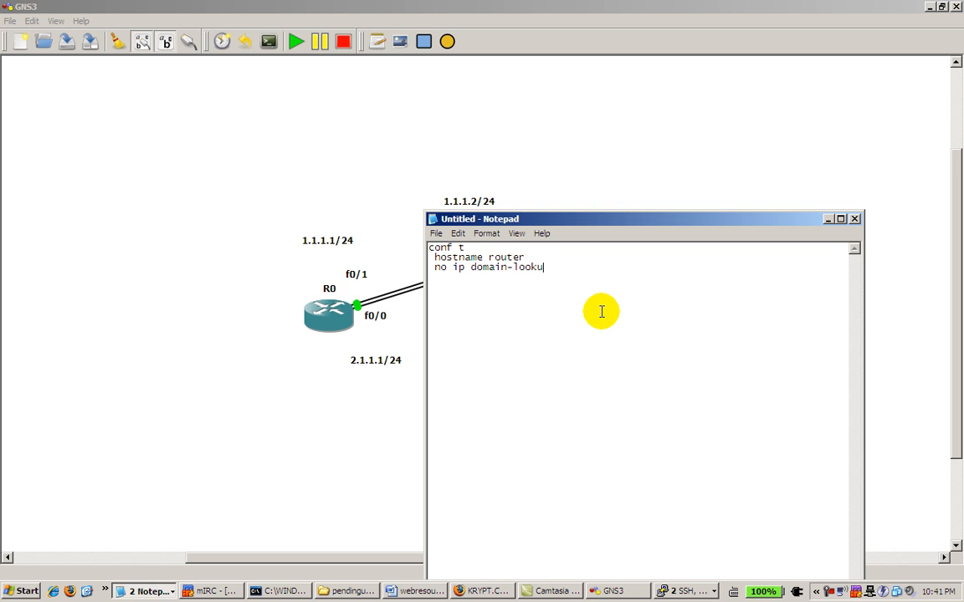
pyautogui.press('enter')
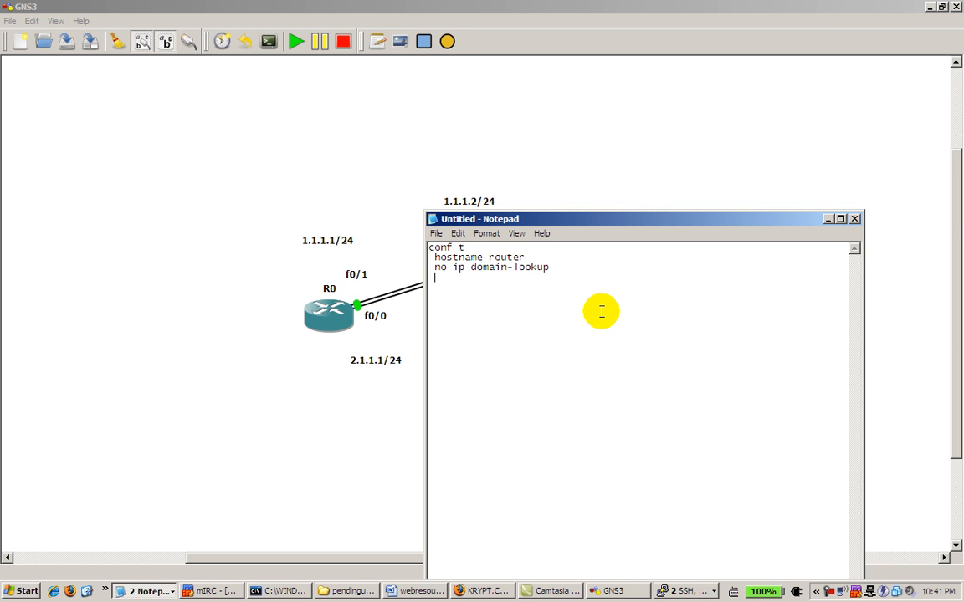
# Add alias exec, line con 0 with logging synch and no exec-timeout, then select the whole command set
pyautogui.write('alias exec s show ip int b')
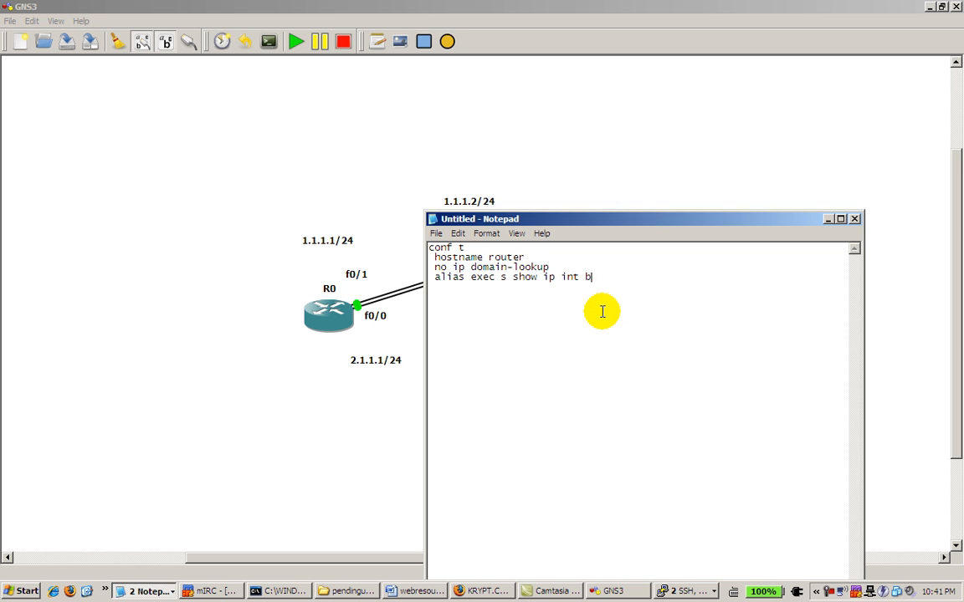
pyautogui.write('r')
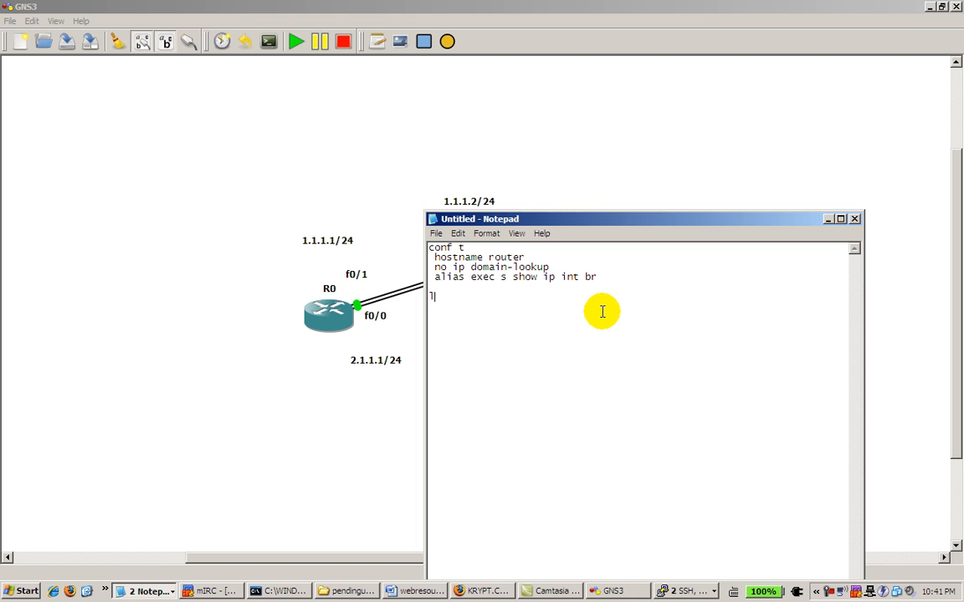
pyautogui.write('line con 0')
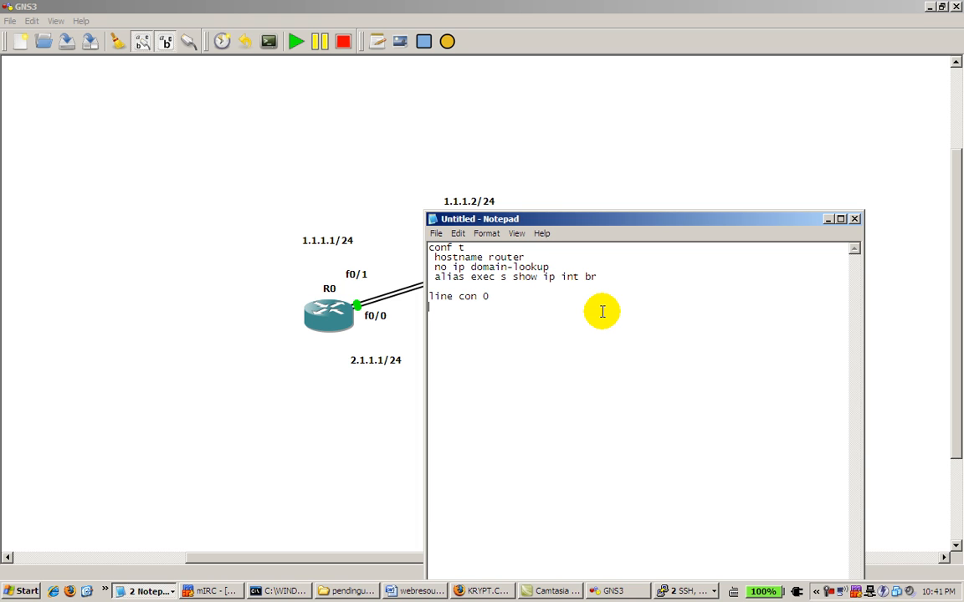
pyautogui.write('logging')
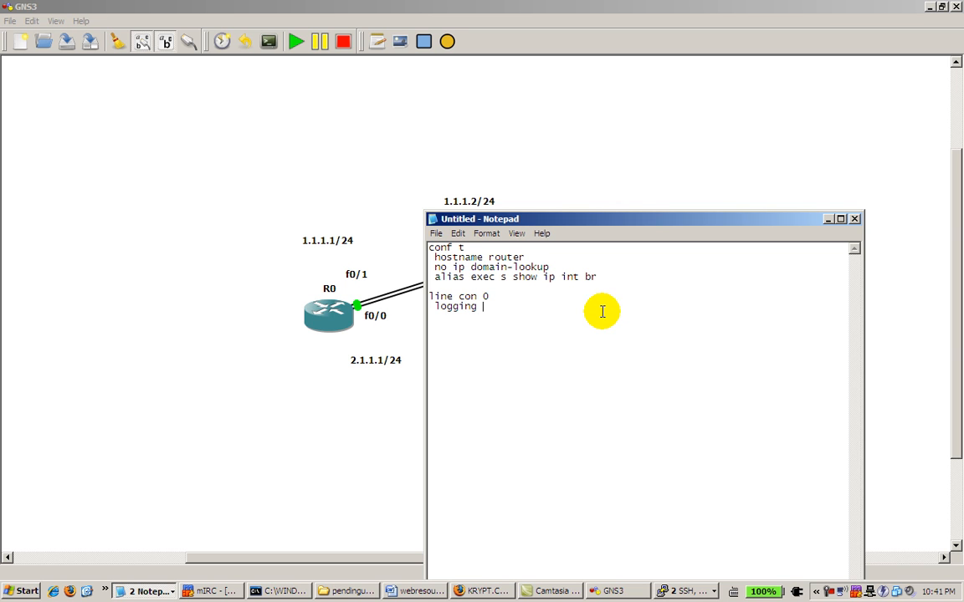
pyautogui.write('synch')
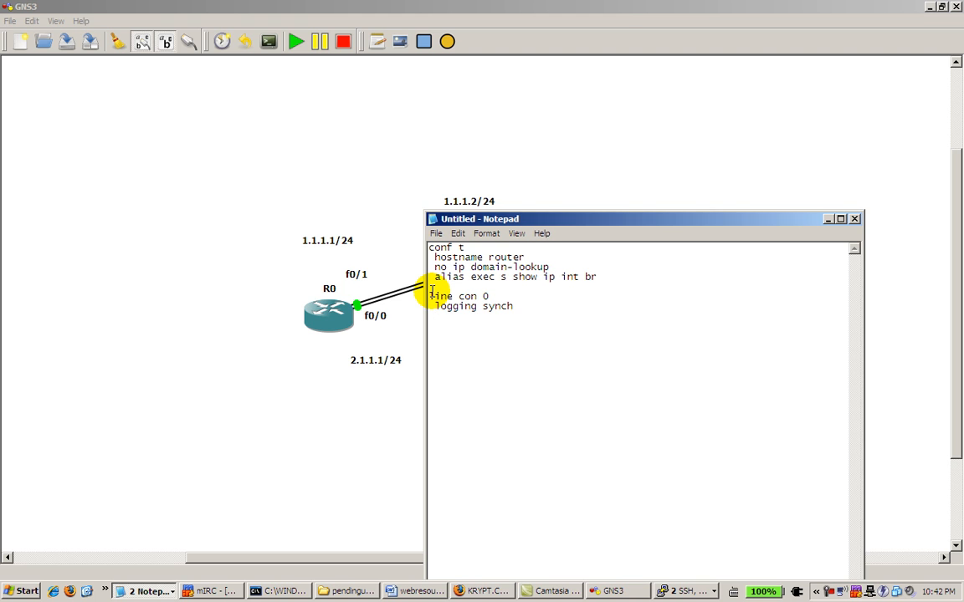
pyautogui.press('enter')
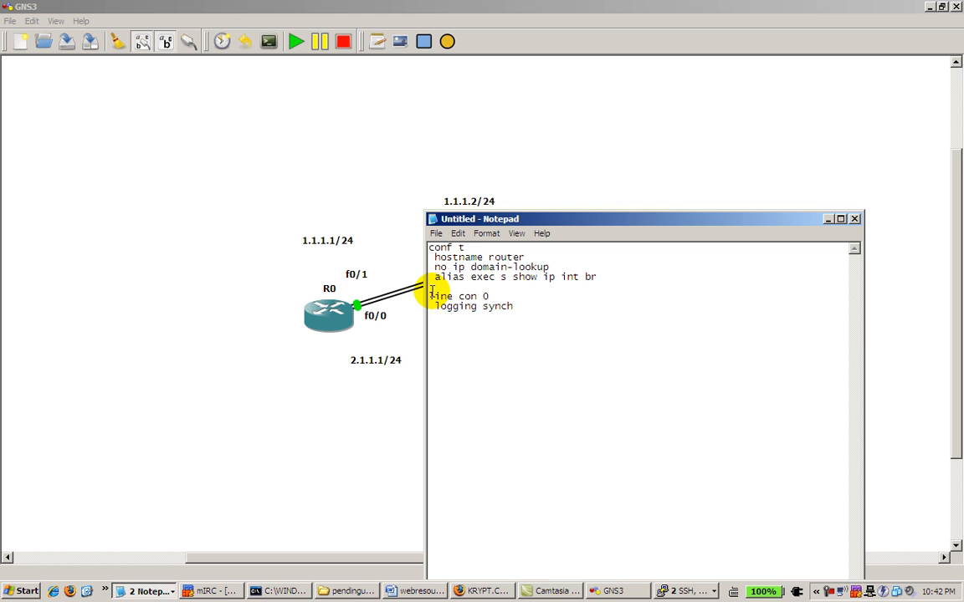
pyautogui.write('no exec-timeout')
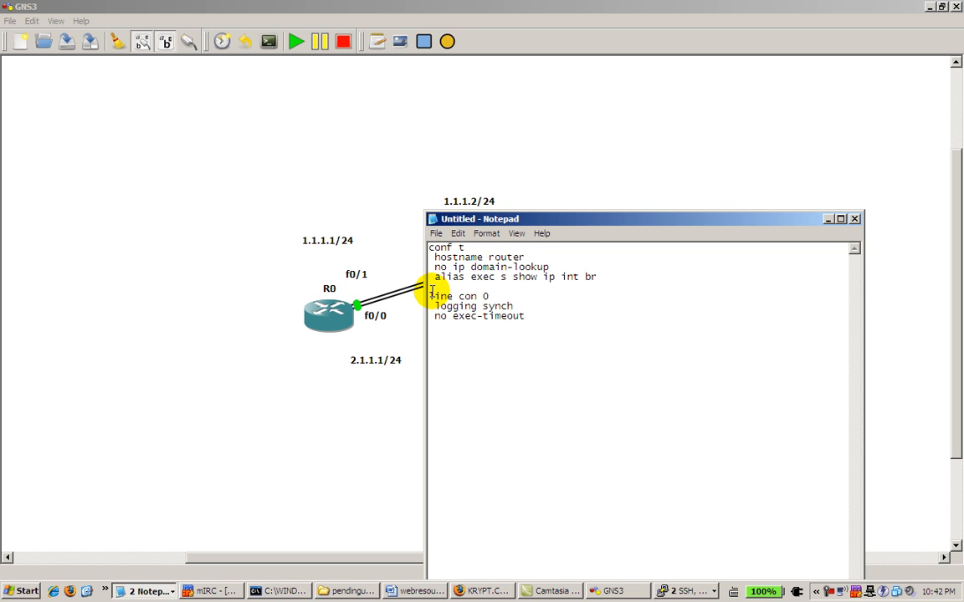
pyautogui.press('ctrl+a')
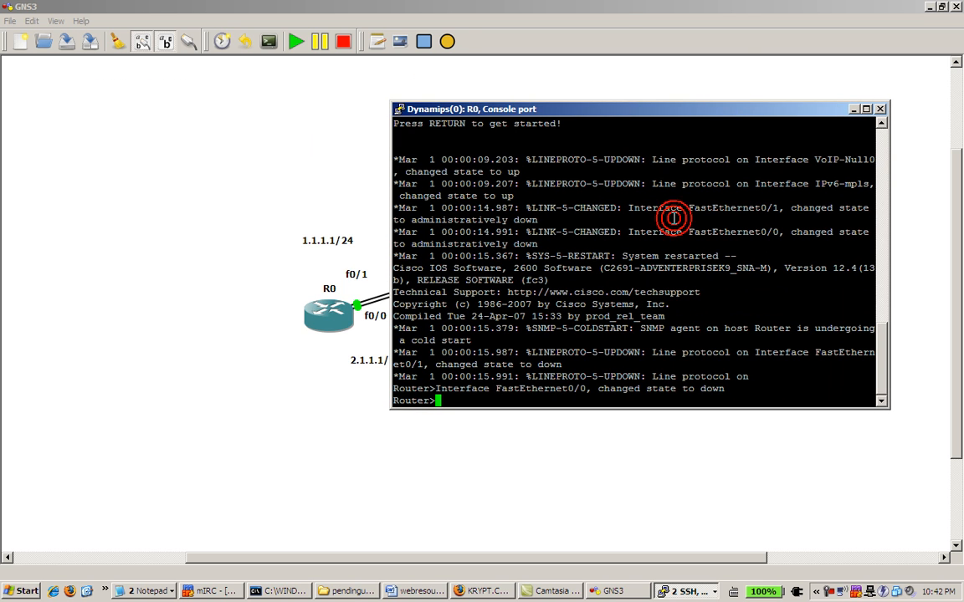
# Enable R0, apply the pasted baseline commands, exit config and run show run
pyautogui.write('enable')
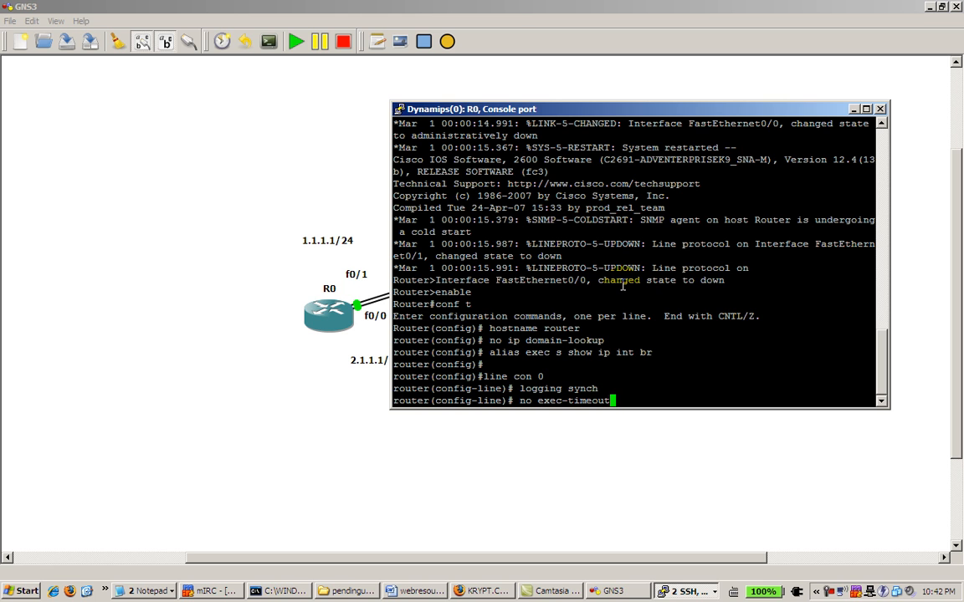
pyautogui.press('enter')
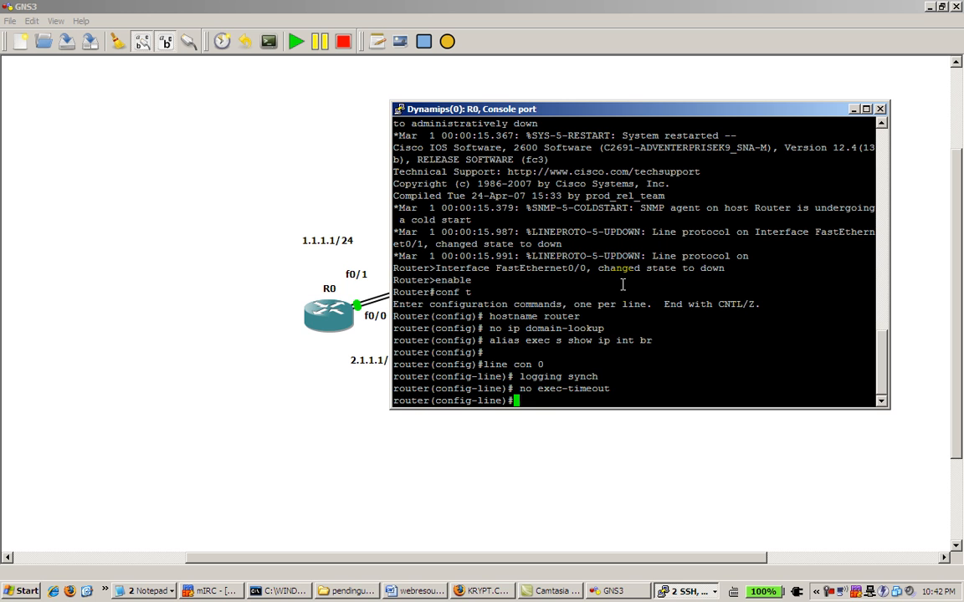
pyautogui.write('exit')
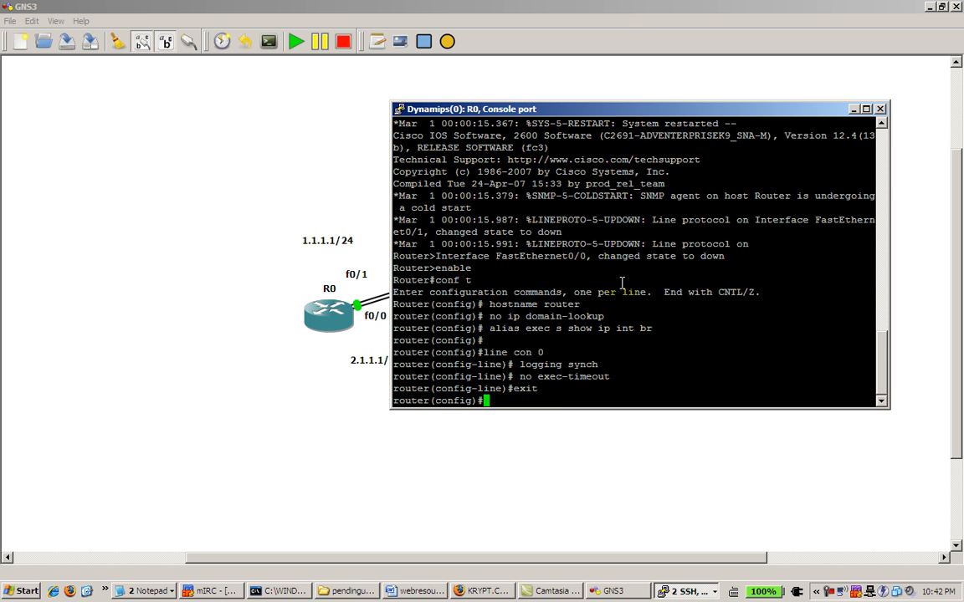
pyautogui.write('show ru')
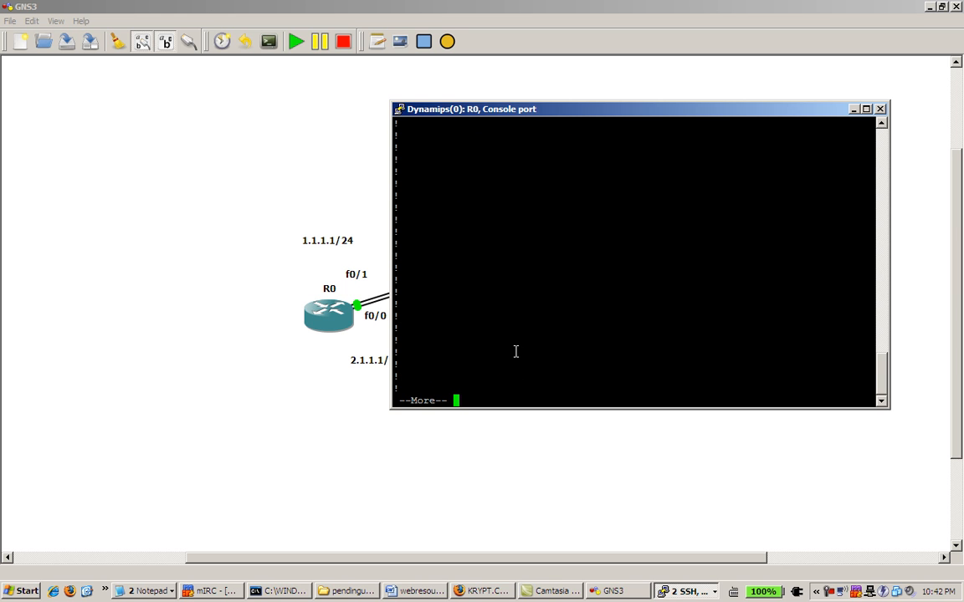
# Page through R0's running config, run the s interface alias, and set hostname router0
pyautogui.press('space')
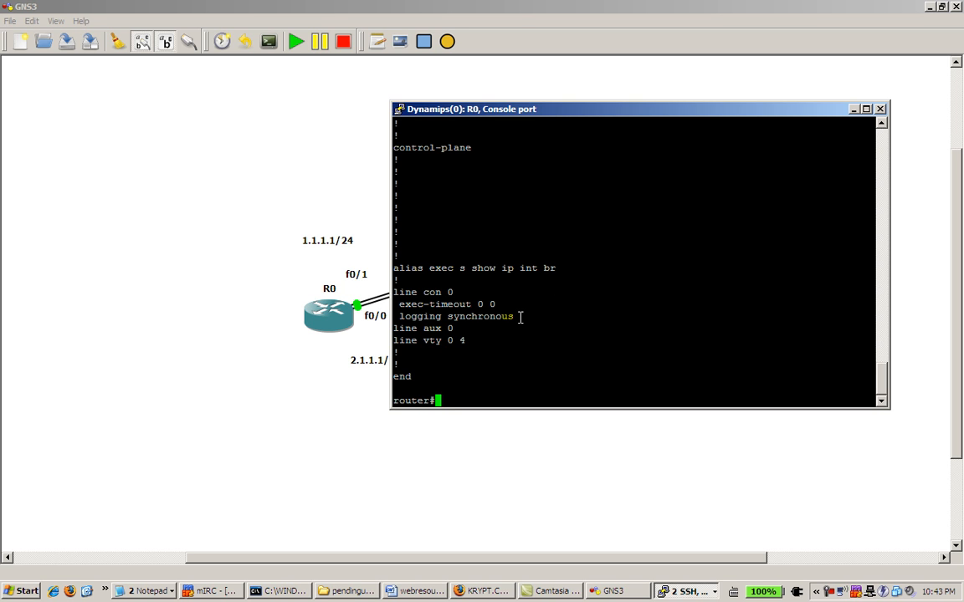
pyautogui.write('s')
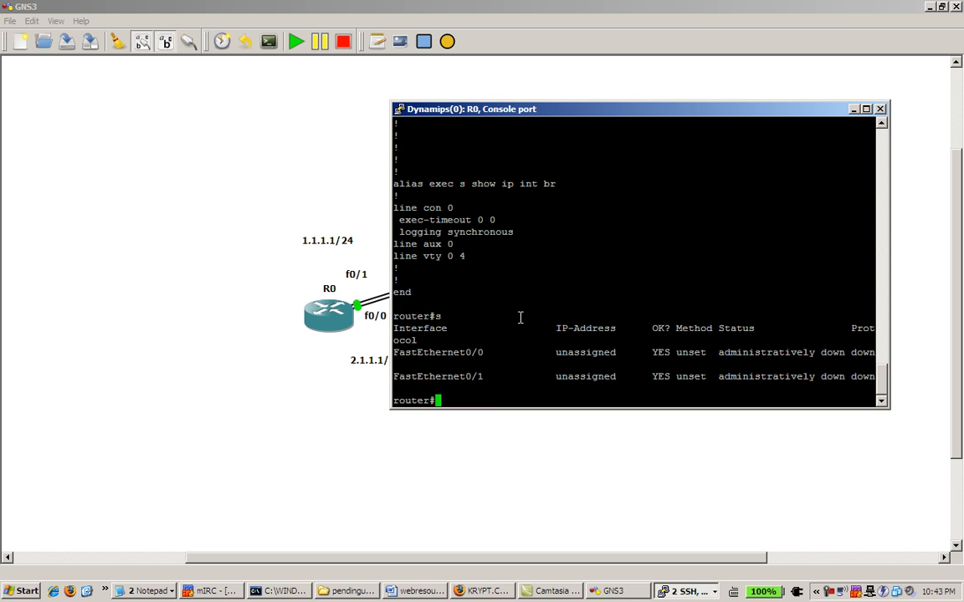
pyautogui.write('conf t')
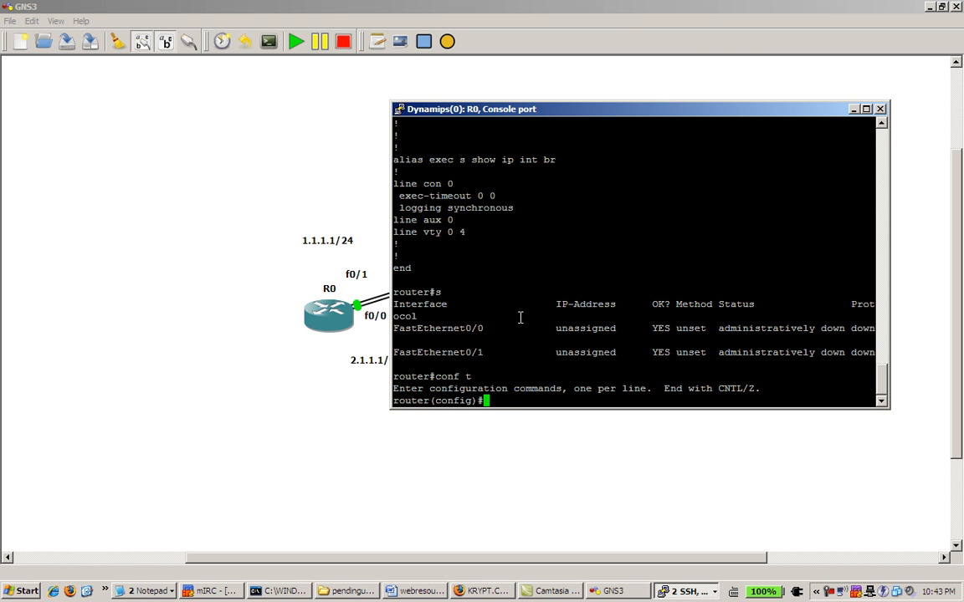
pyautogui.write('hostname router0')
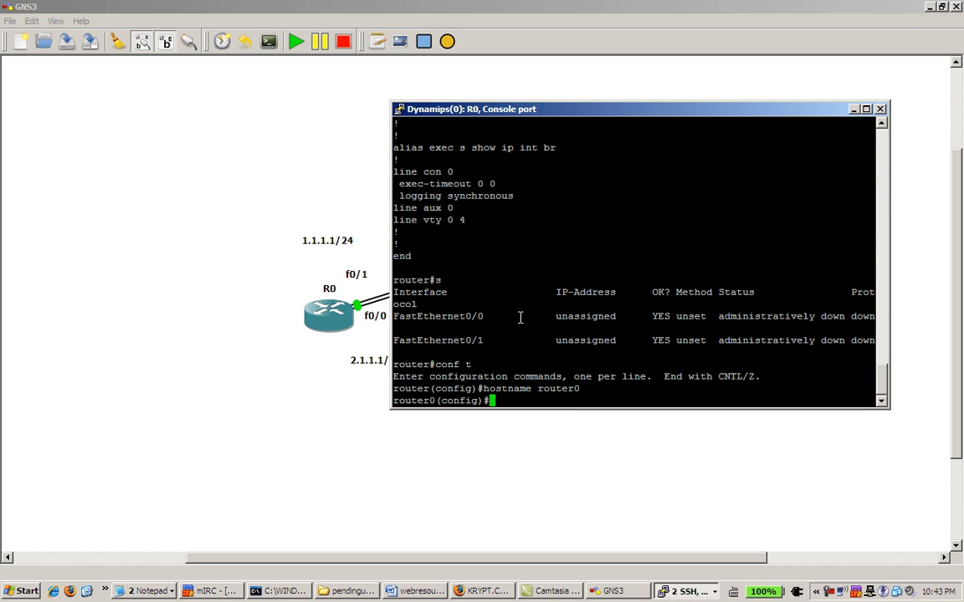
pyautogui.write('end')
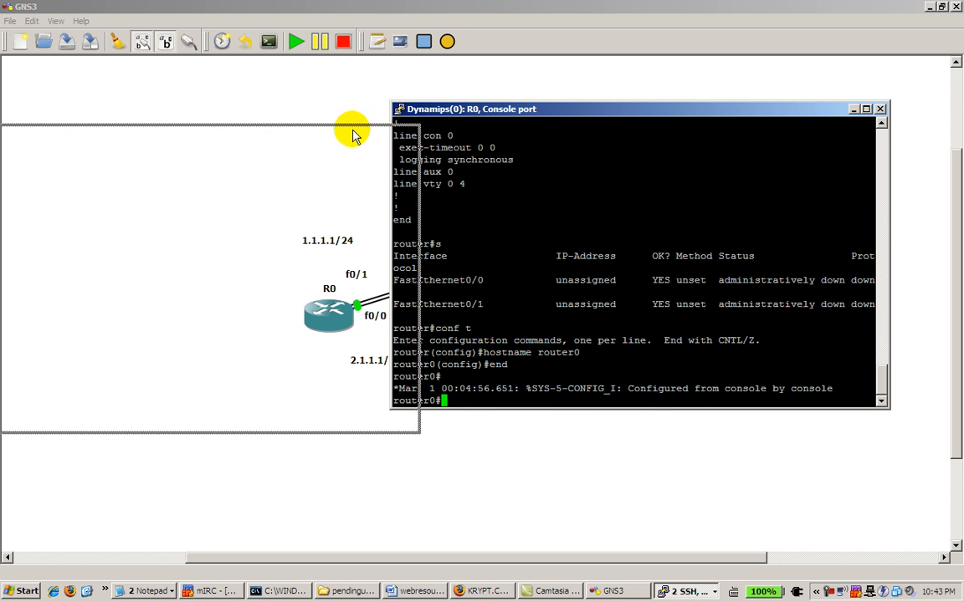
# Return to the topology and bring up R1's console, positioned so R0 stays visible
pyautogui.click(879, 109)
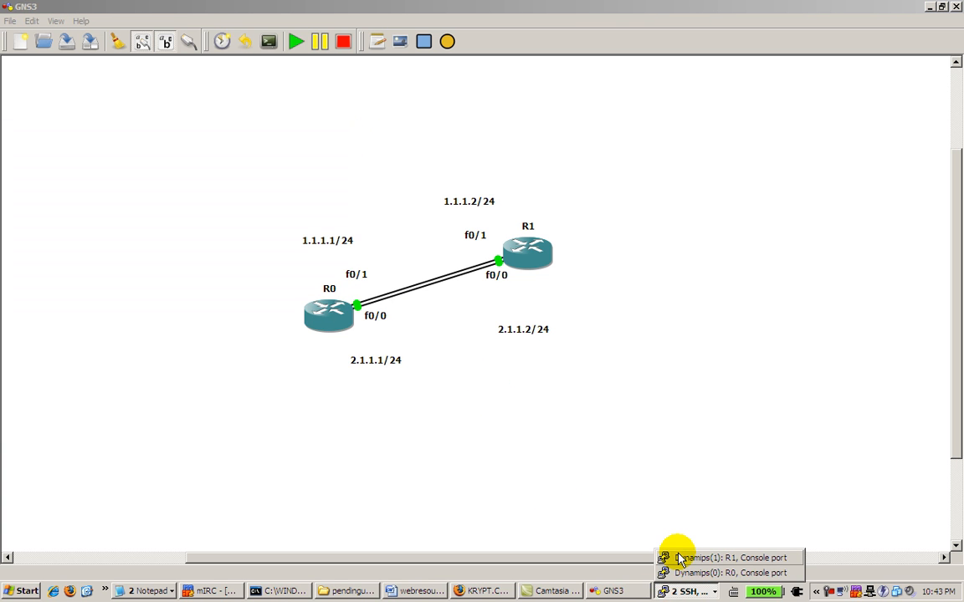
pyautogui.click(725, 557)
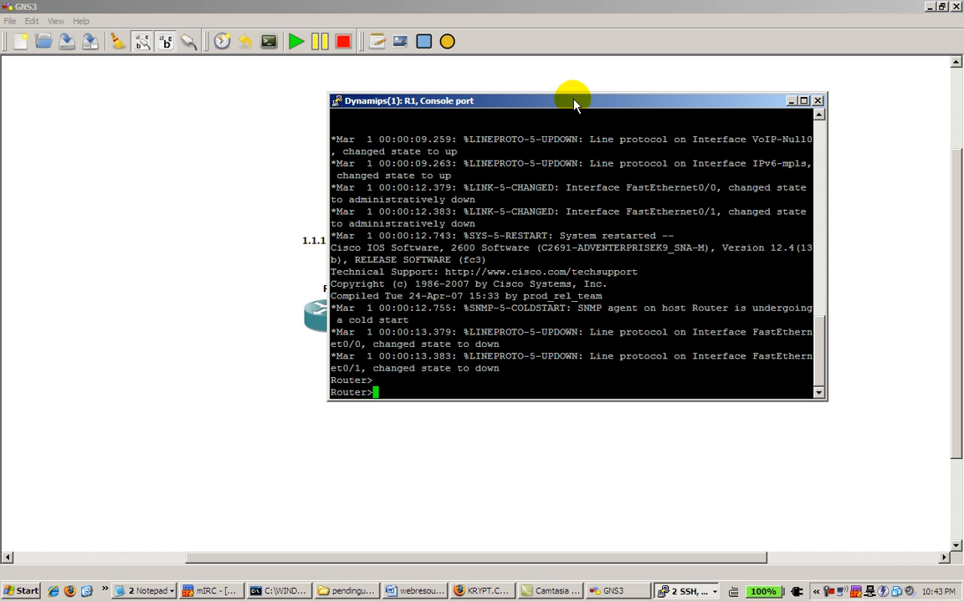
pyautogui.moveTo(573, 101); pyautogui.dragTo(688, 76)
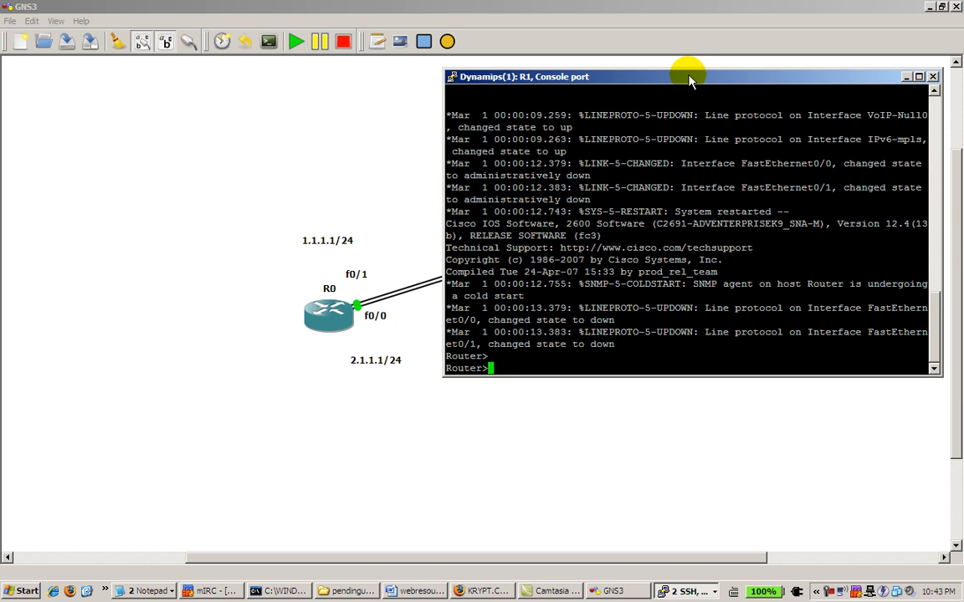
# Enable R1, apply the baseline commands and rename it r1, then return to Notepad
pyautogui.write('enable')
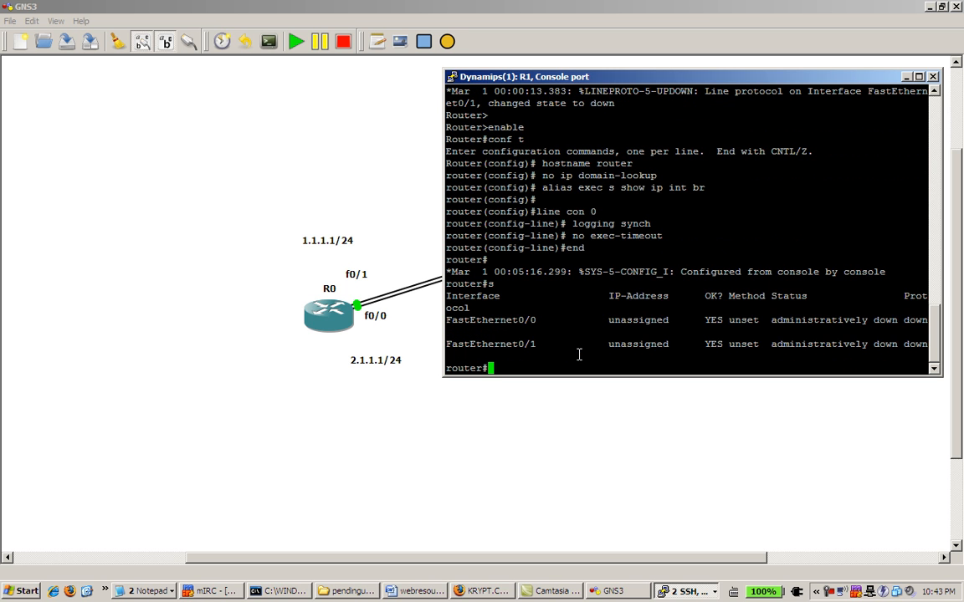
pyautogui.write('conf t')
pyautogui.write('hostname r1')
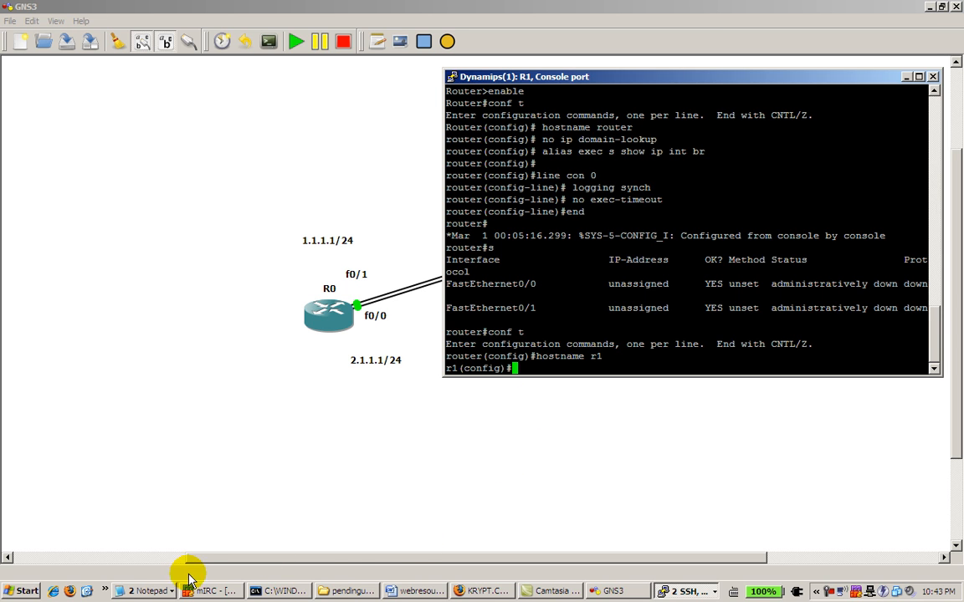
pyautogui.click(142, 590)
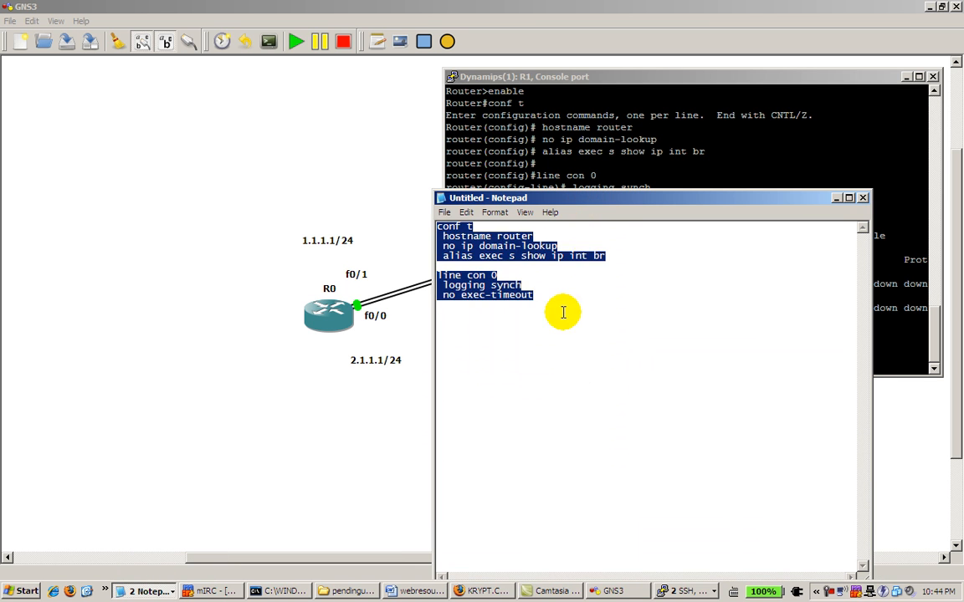
# Add a blank line after the no exec-timeout command in the Notepad script
pyautogui.click(483, 226)
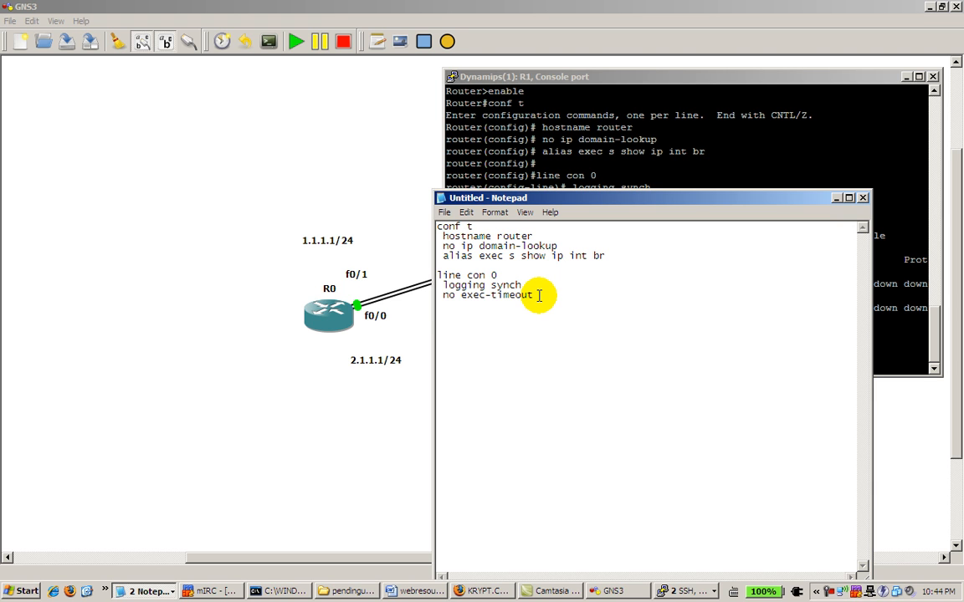
pyautogui.press('enter')
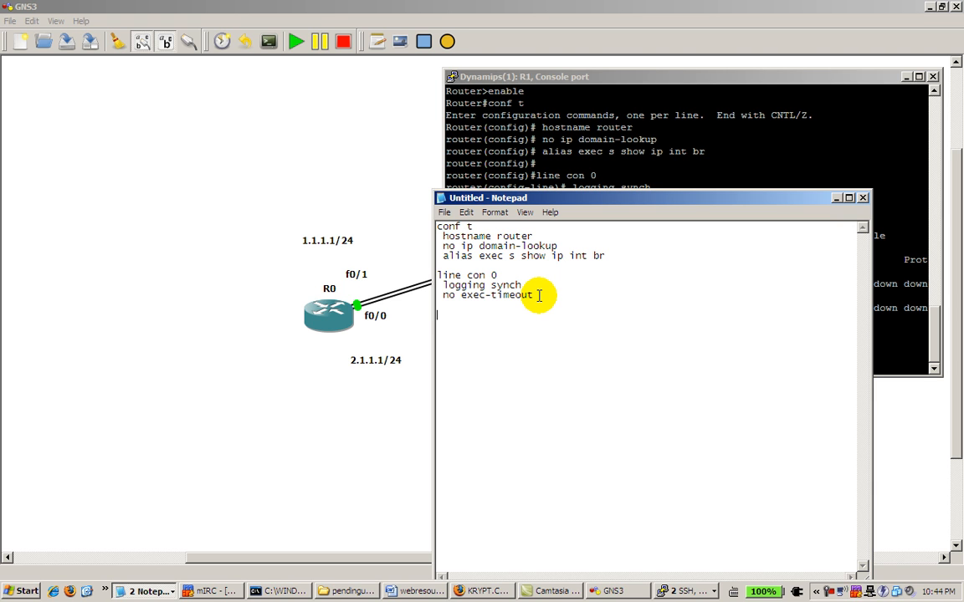